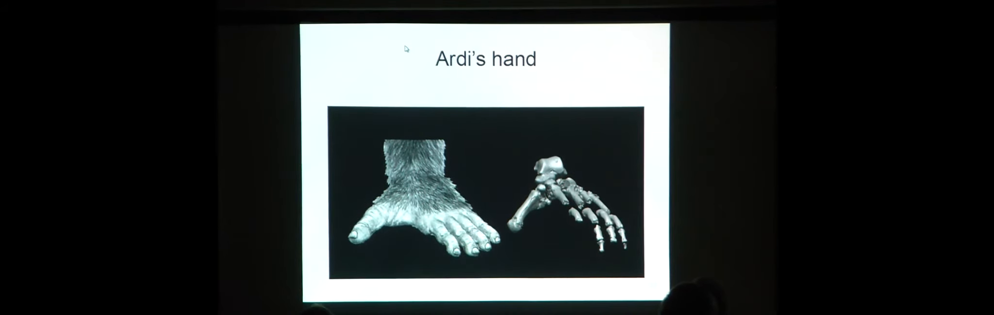
key("Right")
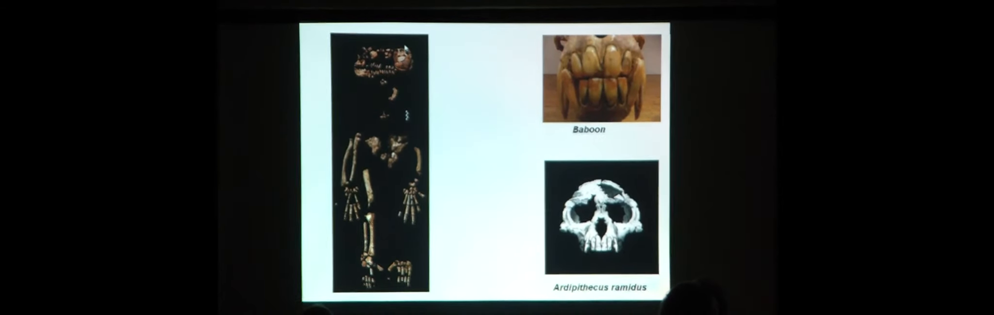